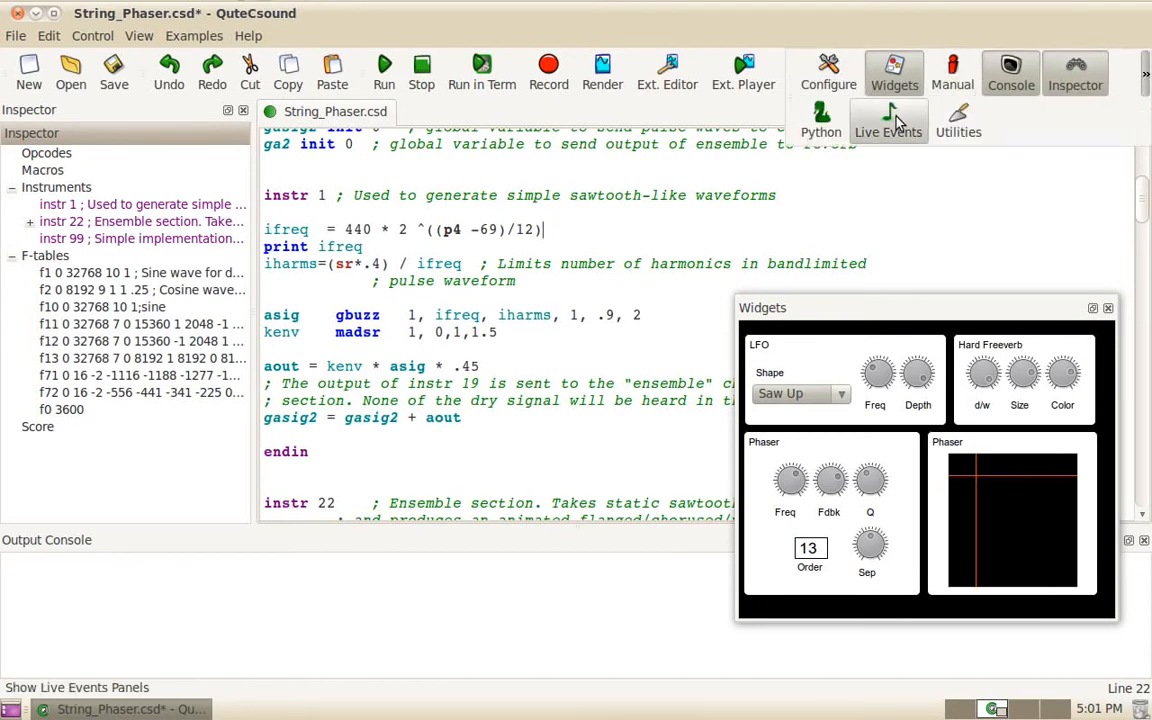
Show the LE Controller window from the View menu's Live Events entry.
{"action": "left_click", "coordinate": [140, 36]}
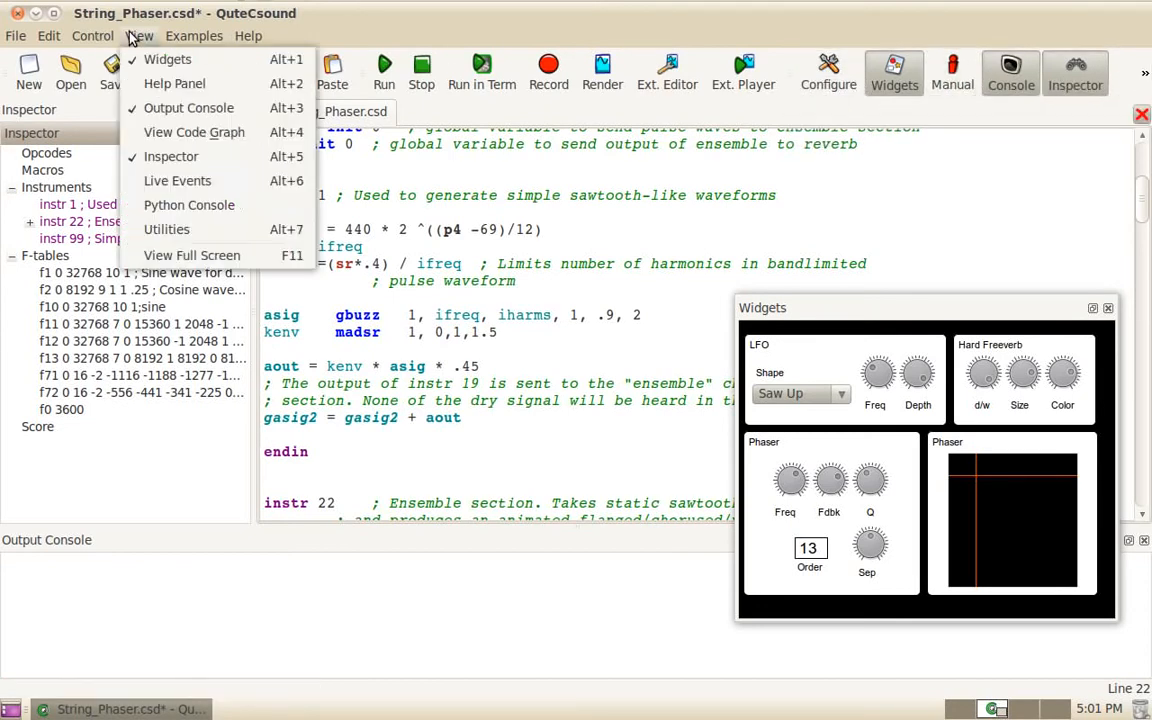
{"action": "mouse_move", "coordinate": [176, 180]}
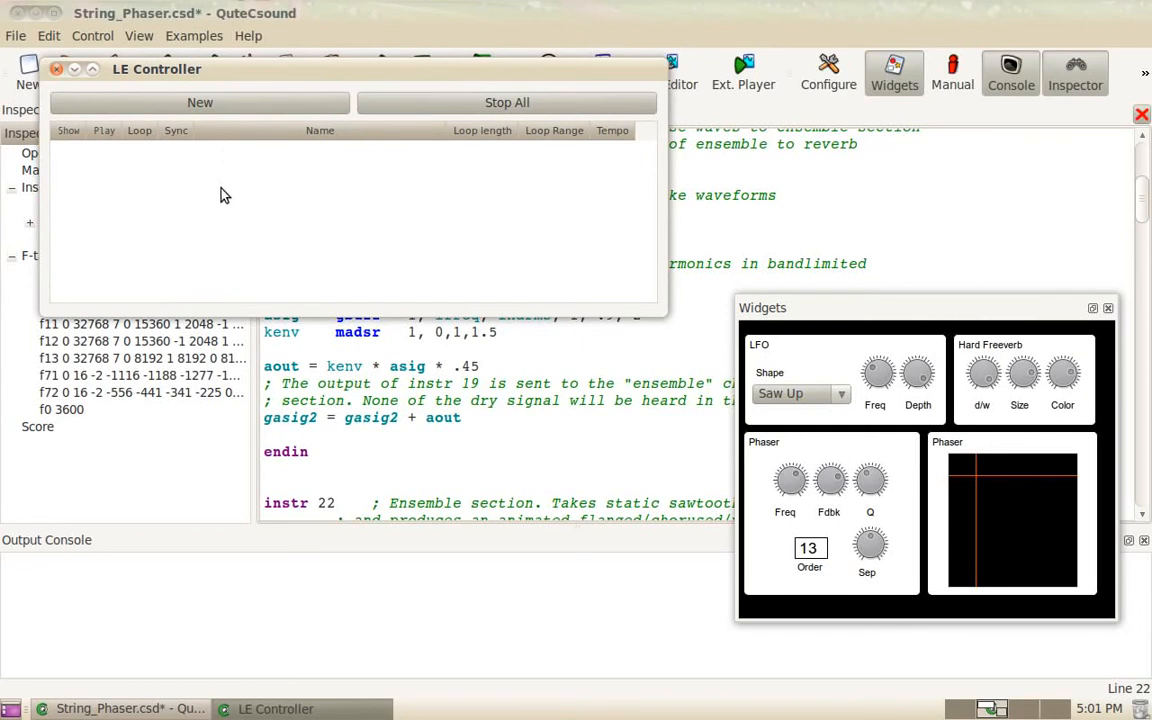
{"action": "mouse_move", "coordinate": [280, 252]}
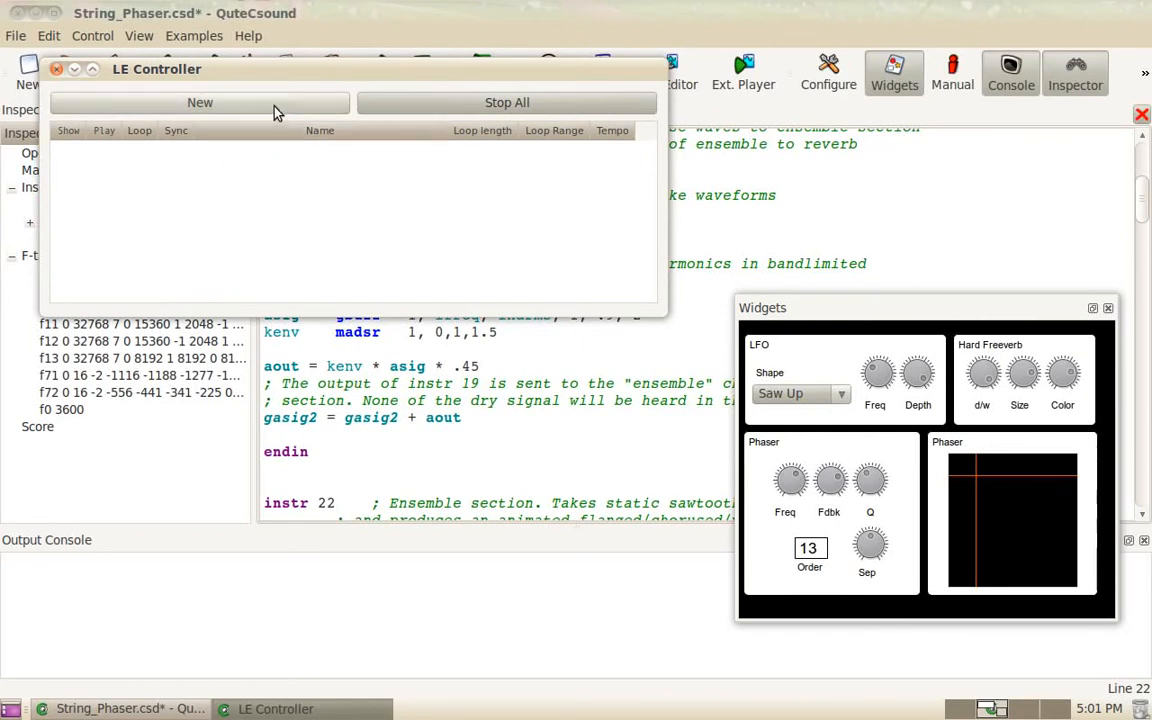
Create a new live event sheet and name it 'Theme 1'.
{"action": "left_click", "coordinate": [200, 102]}
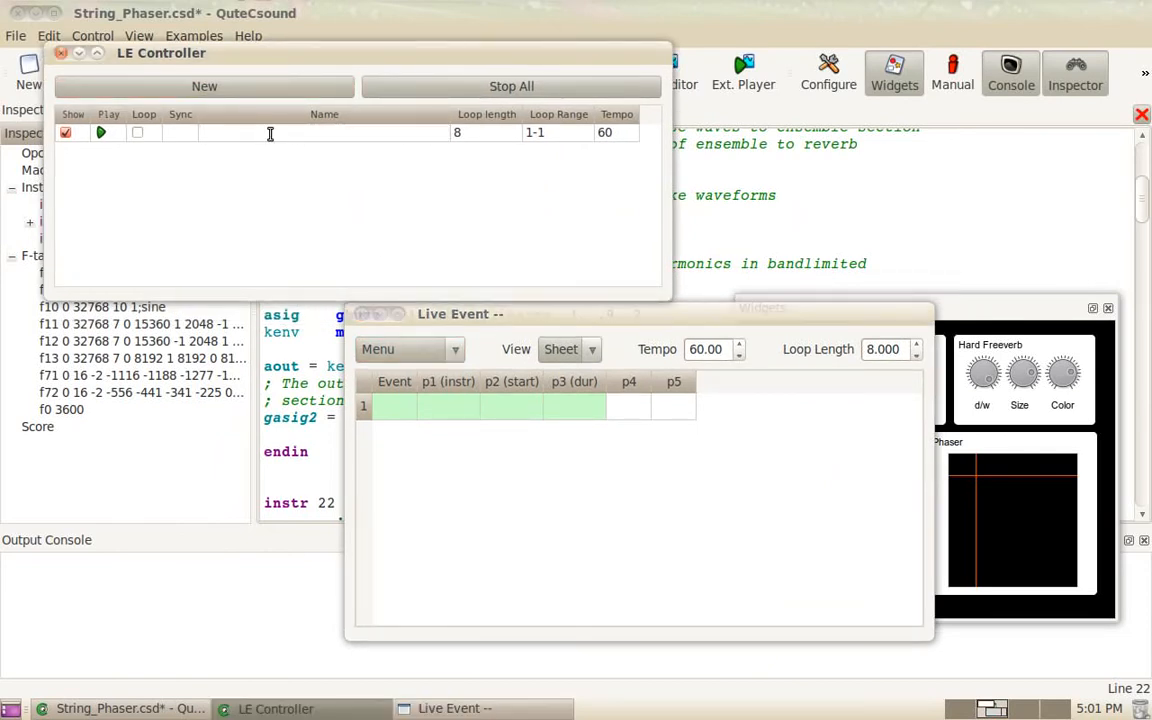
{"action": "type", "text": "Theme 1"}
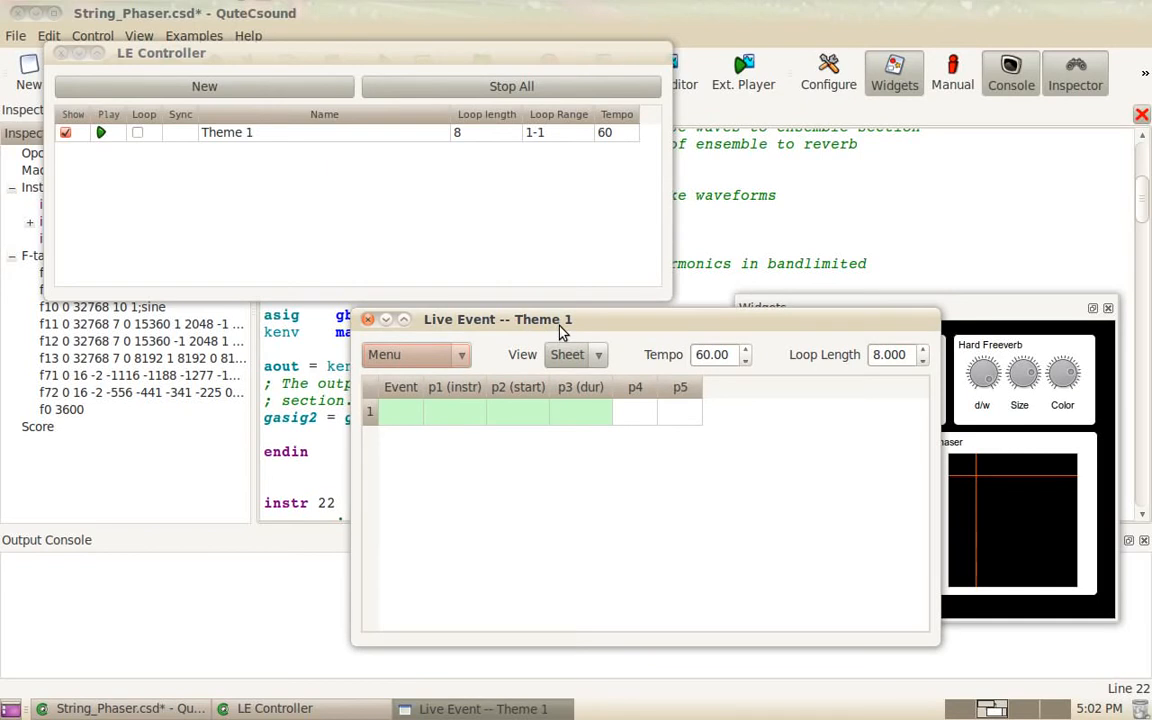
{"action": "mouse_move", "coordinate": [448, 56]}
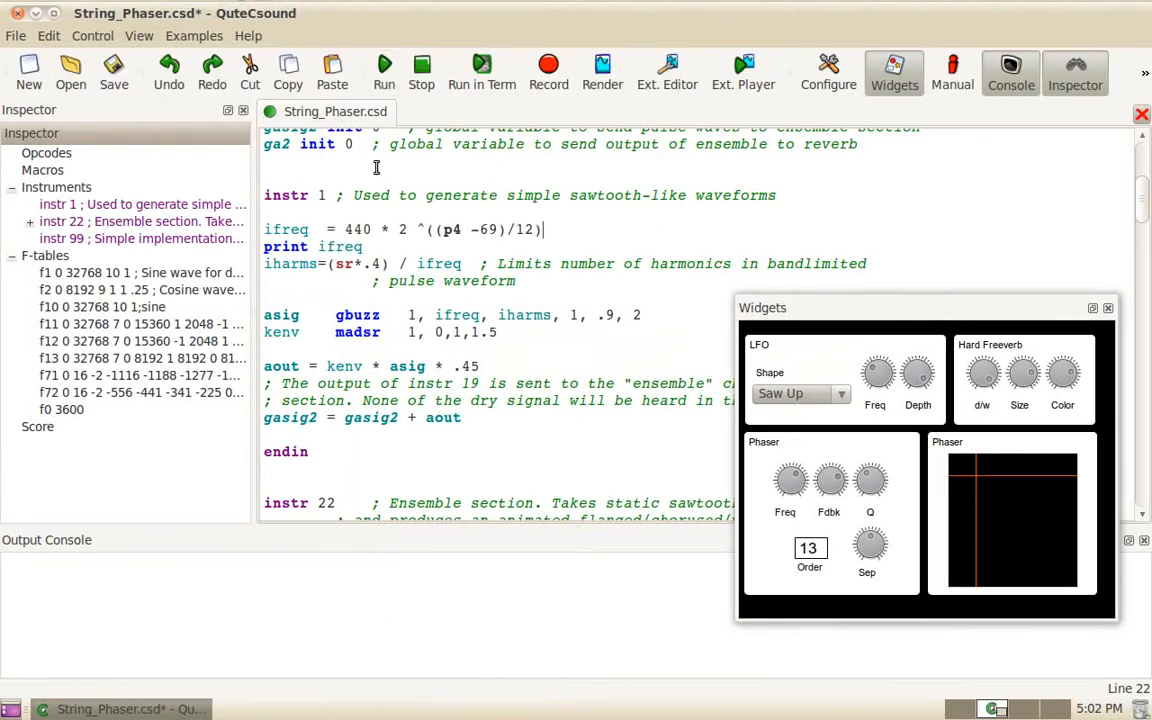
Run Csound and enter the first row as an i event: instr 1, start 0, dur 2, 60, 100.
{"action": "left_click", "coordinate": [382, 70]}
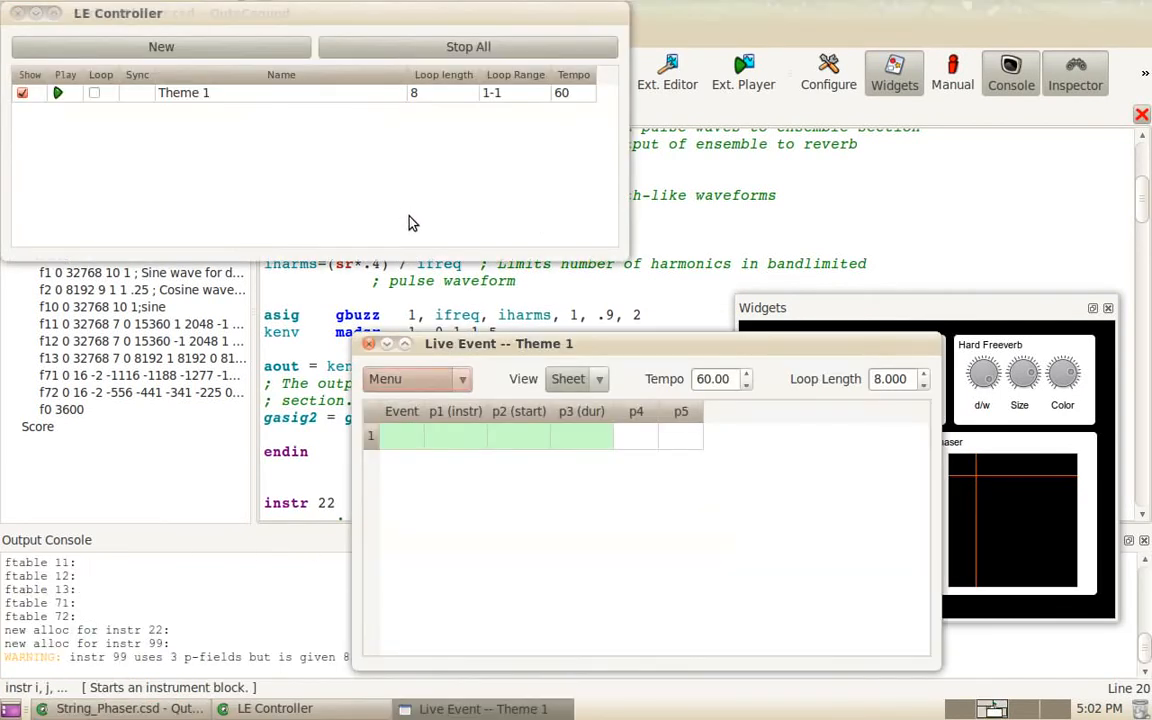
{"action": "mouse_move", "coordinate": [324, 24]}
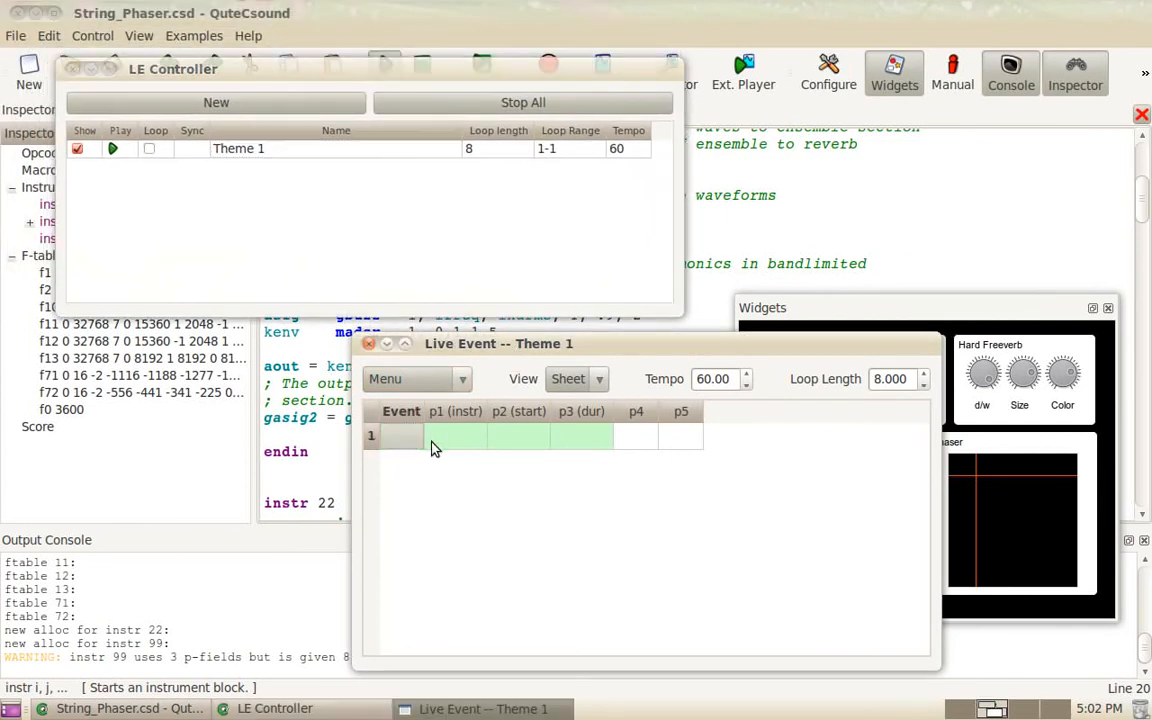
{"action": "type", "text": "i"}
{"action": "type", "text": "0"}
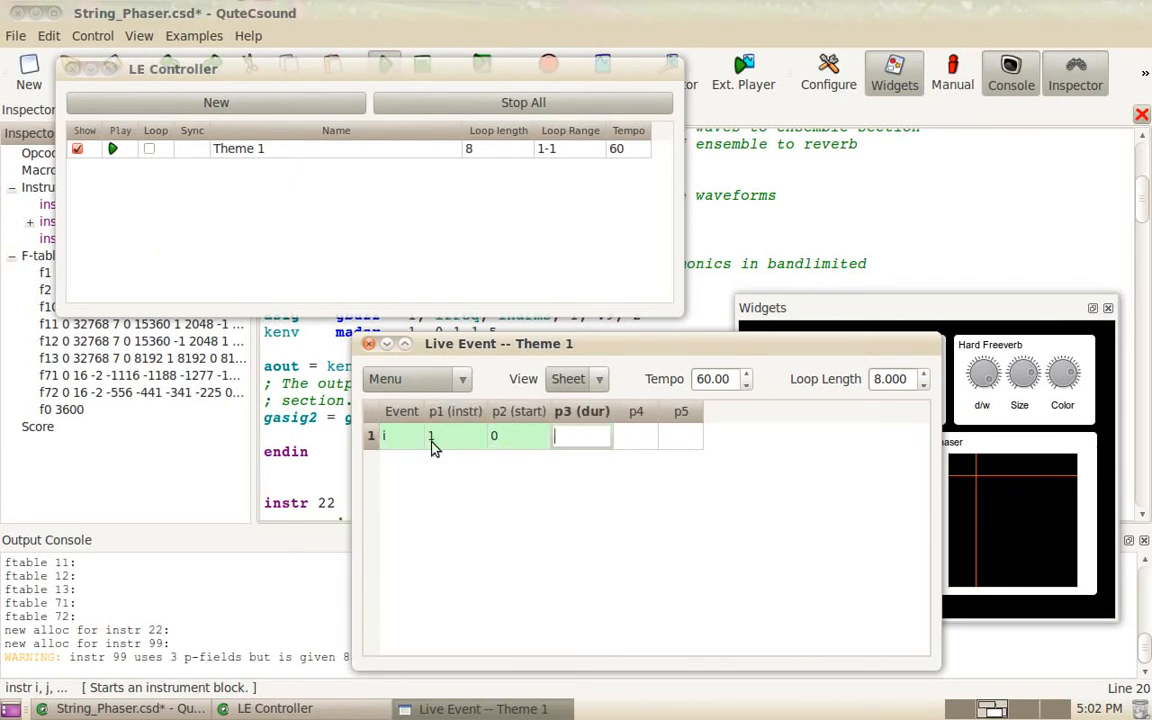
{"action": "type", "text": "2"}
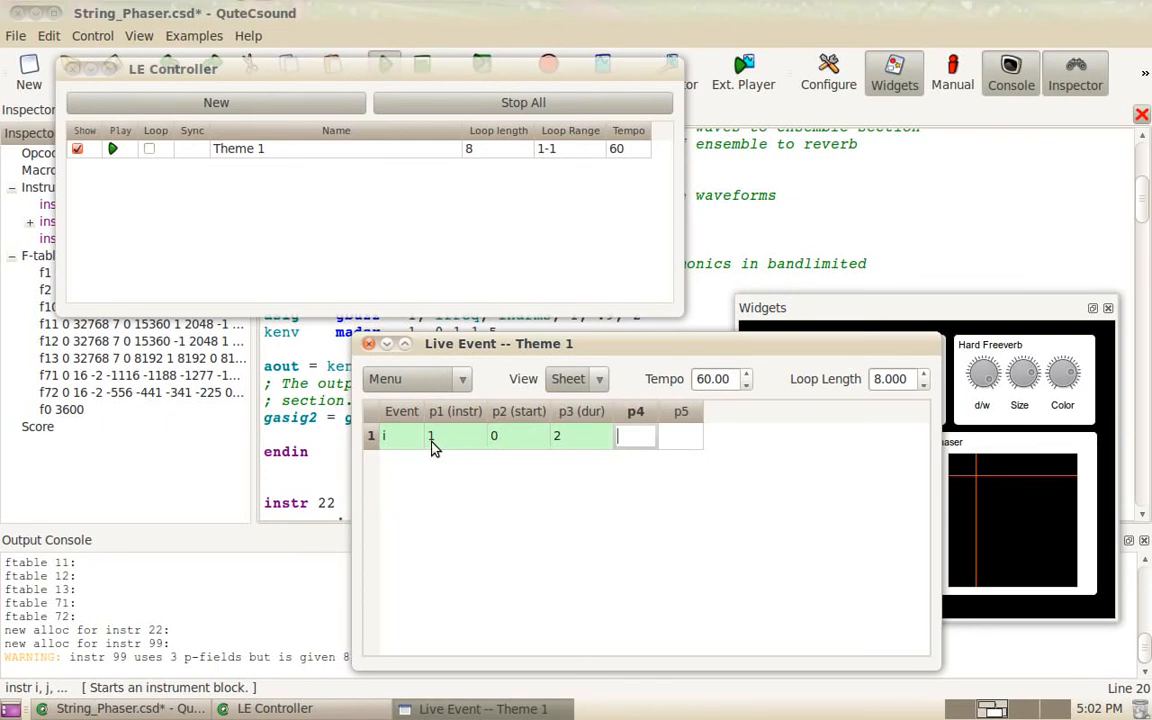
{"action": "type", "text": "60"}
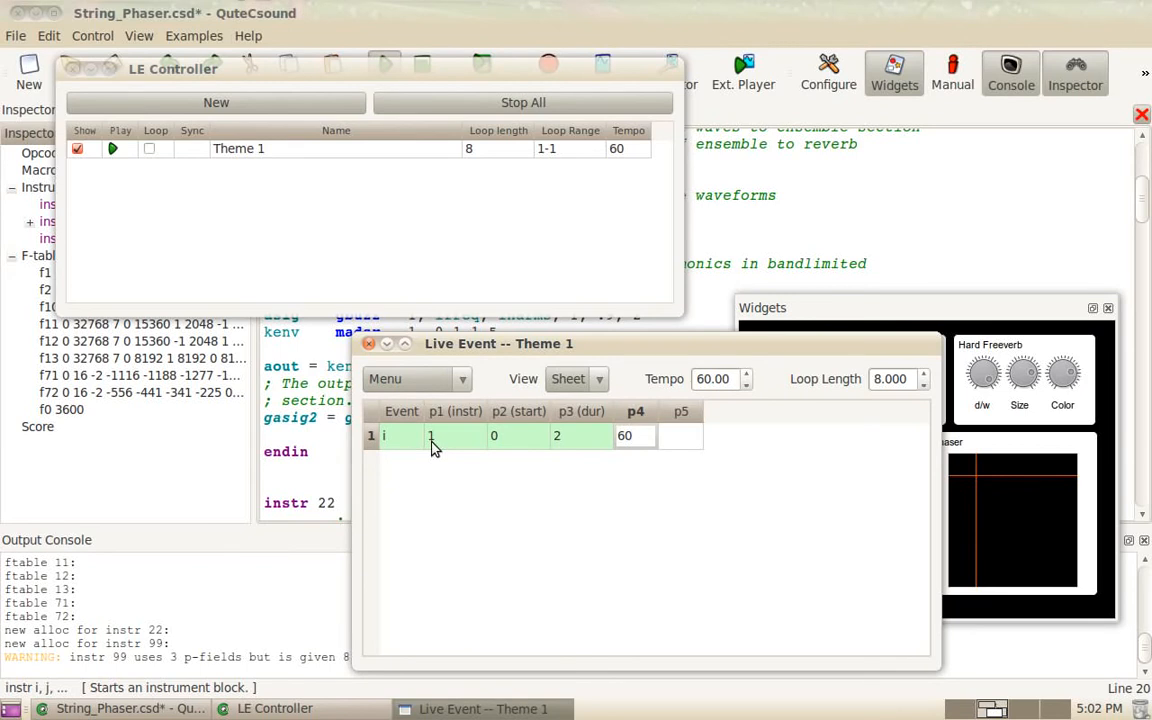
{"action": "type", "text": "100"}
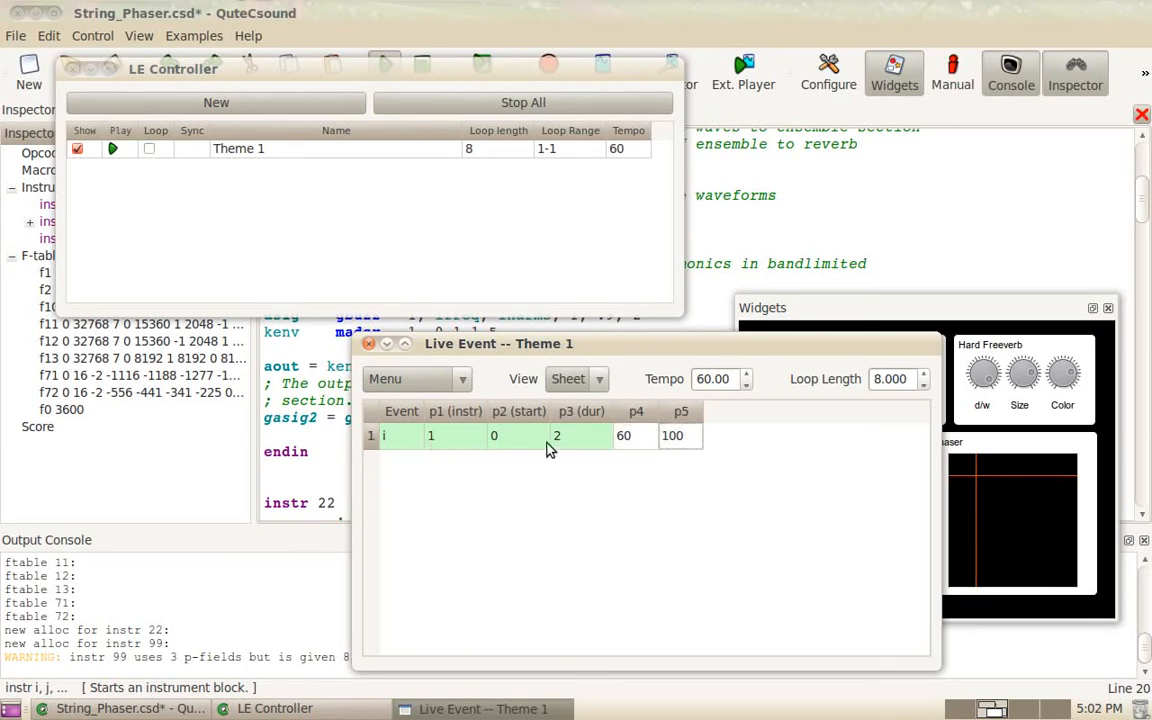
{"action": "mouse_move", "coordinate": [542, 438]}
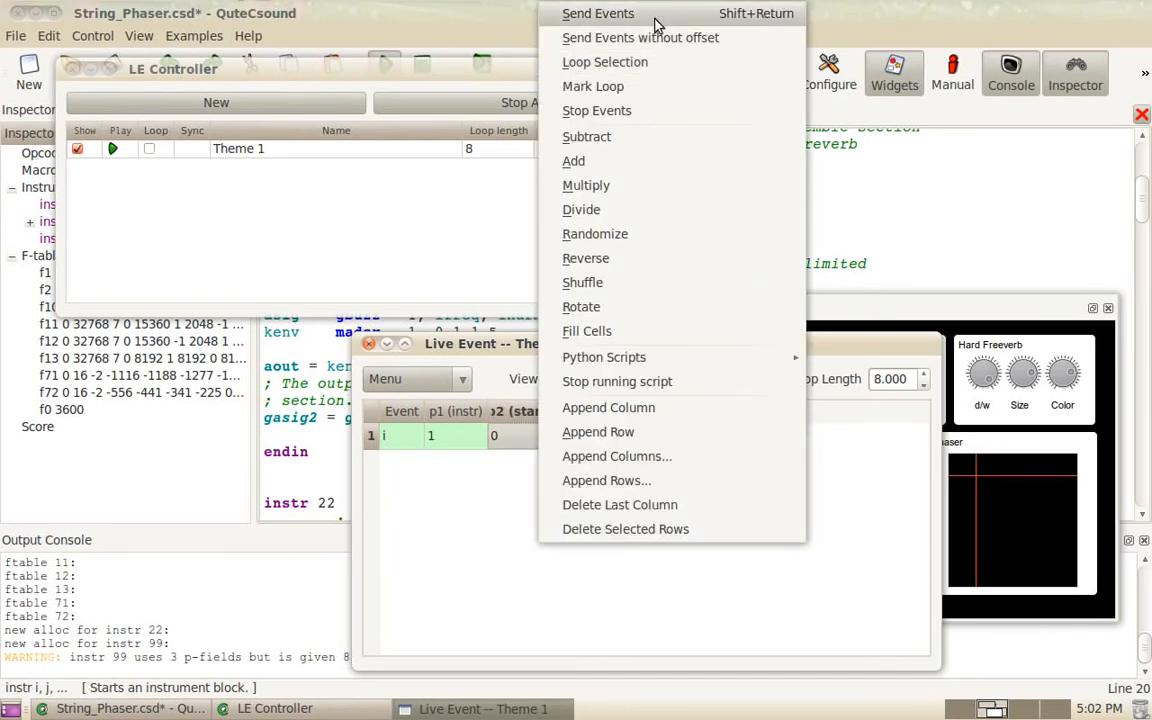
Send the Theme 1 events to Csound so the console reports instr 1.
{"action": "left_click", "coordinate": [596, 12]}
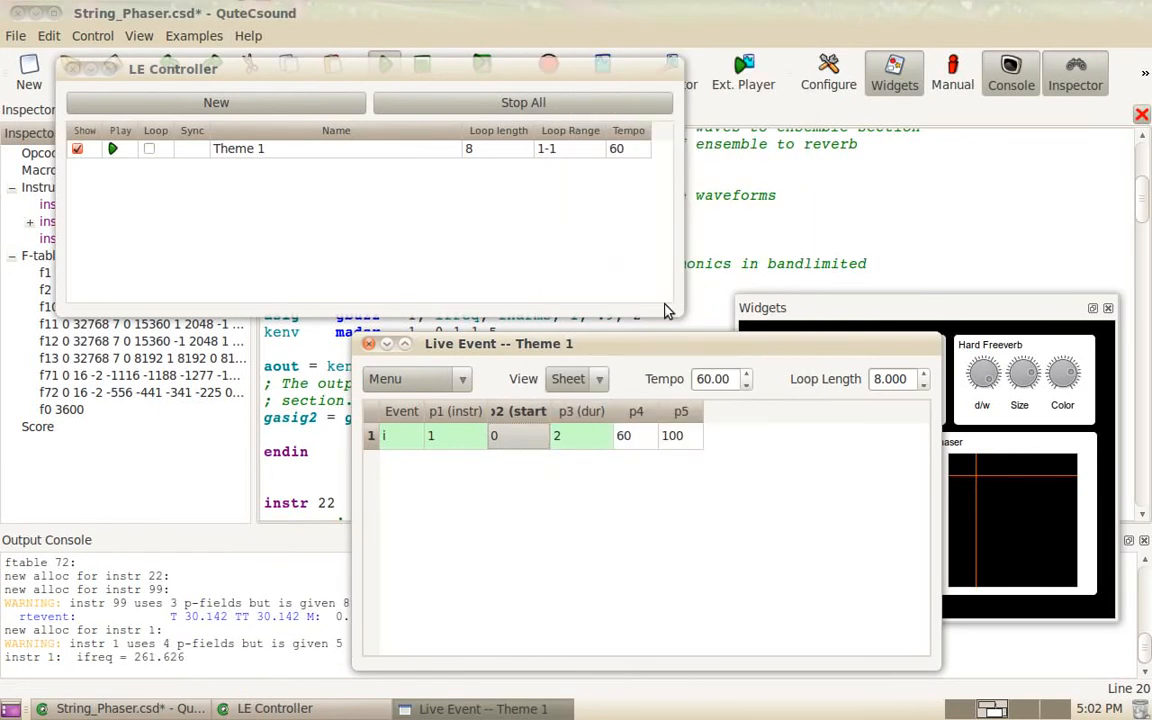
{"action": "mouse_move", "coordinate": [692, 414]}
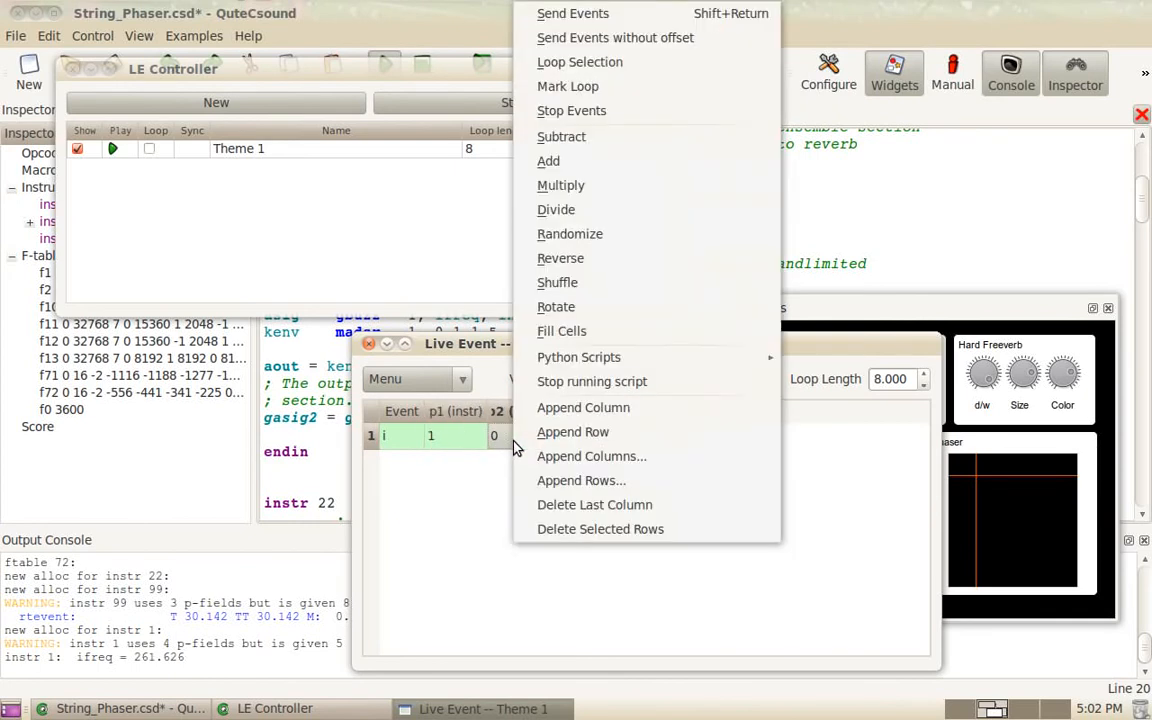
{"action": "mouse_move", "coordinate": [498, 436]}
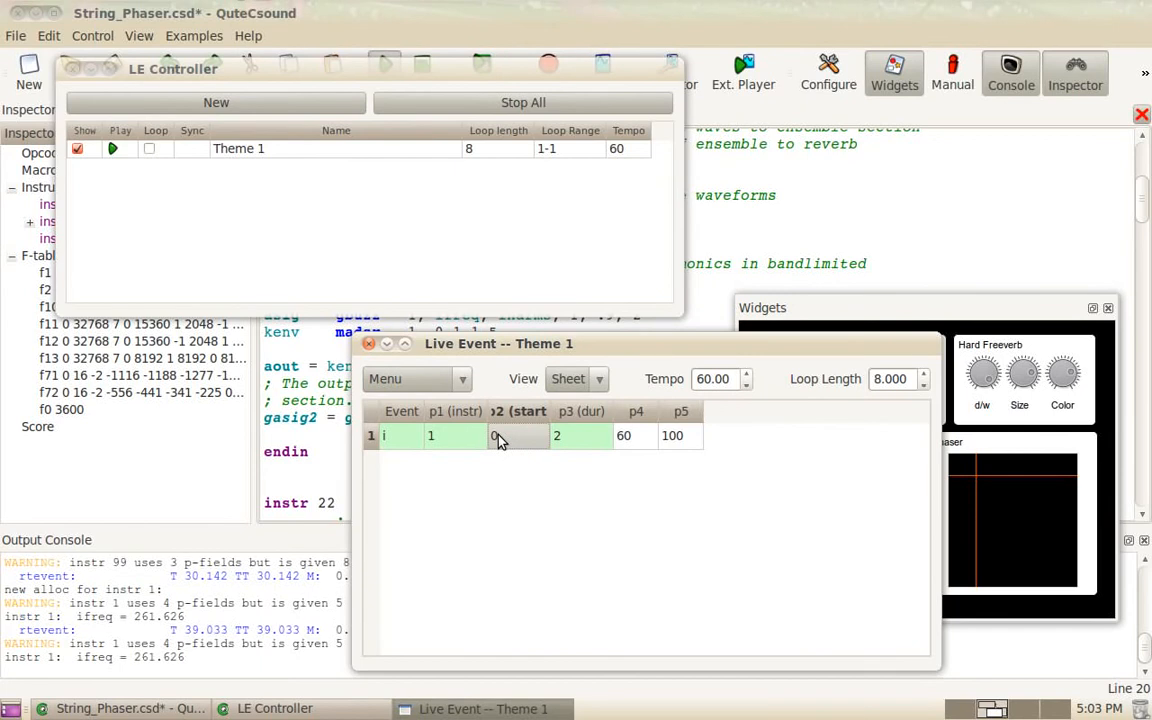
{"action": "mouse_move", "coordinate": [498, 448]}
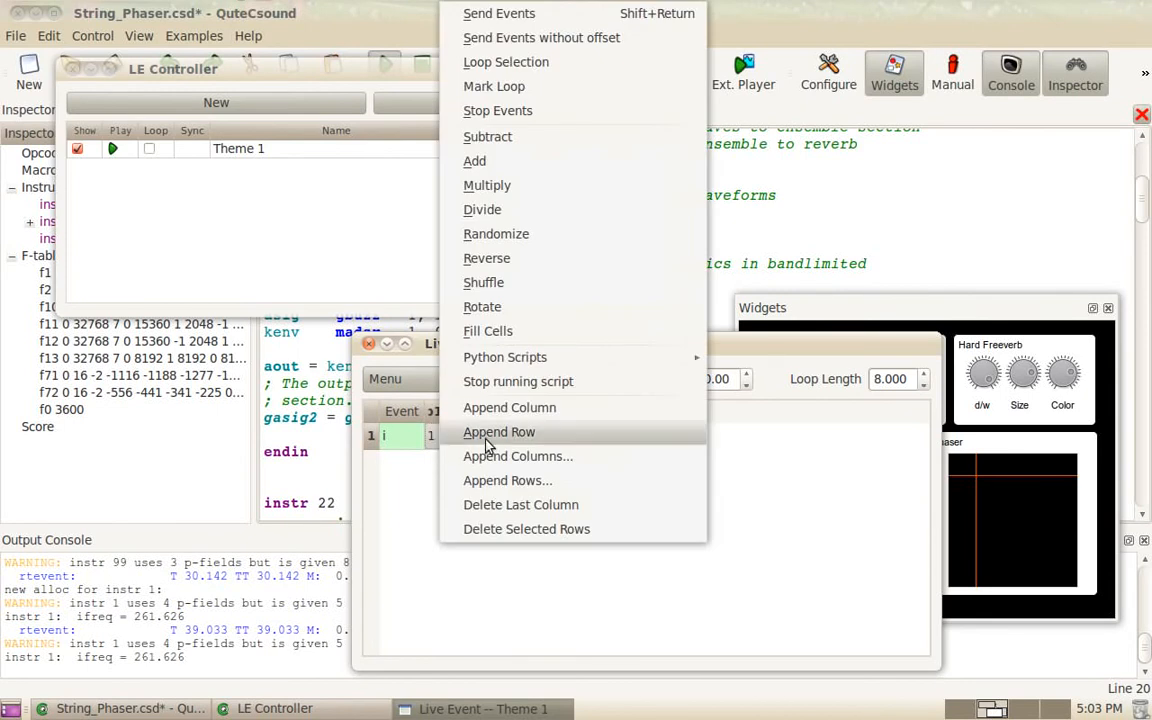
{"action": "mouse_move", "coordinate": [518, 480]}
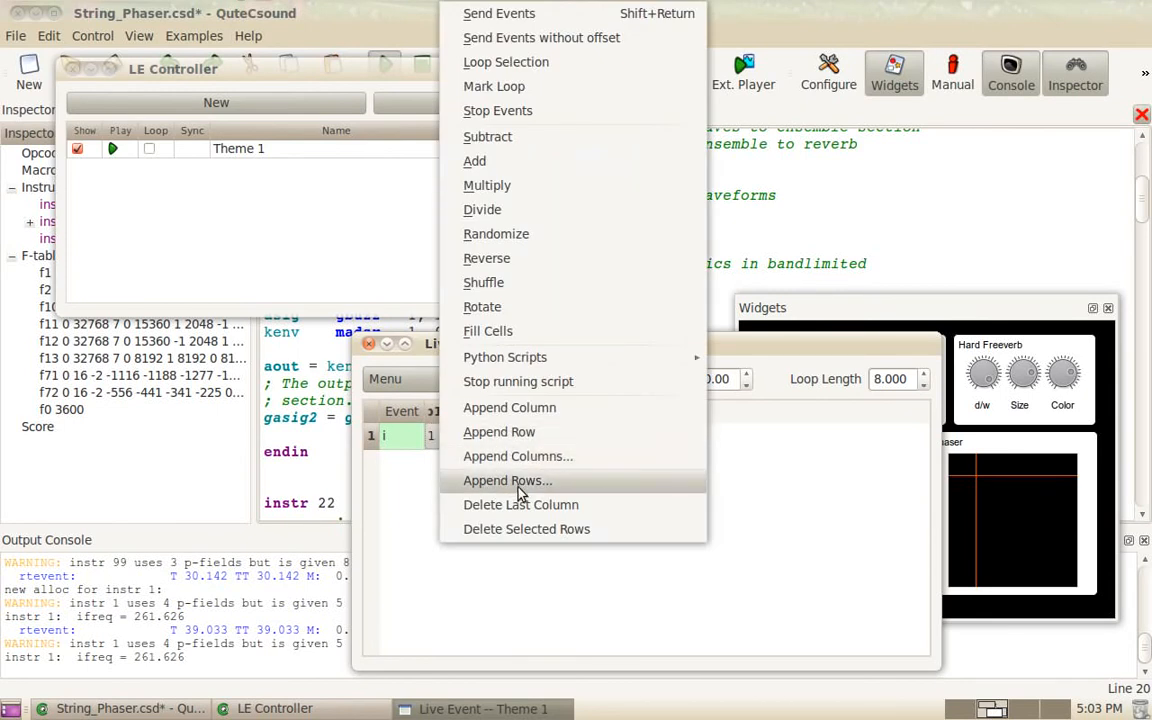
Append rows to Theme 1 and enter a second i event: instr 1, start 1, dur 2, 64, 100.
{"action": "left_click", "coordinate": [508, 480]}
{"action": "type", "text": "1"}
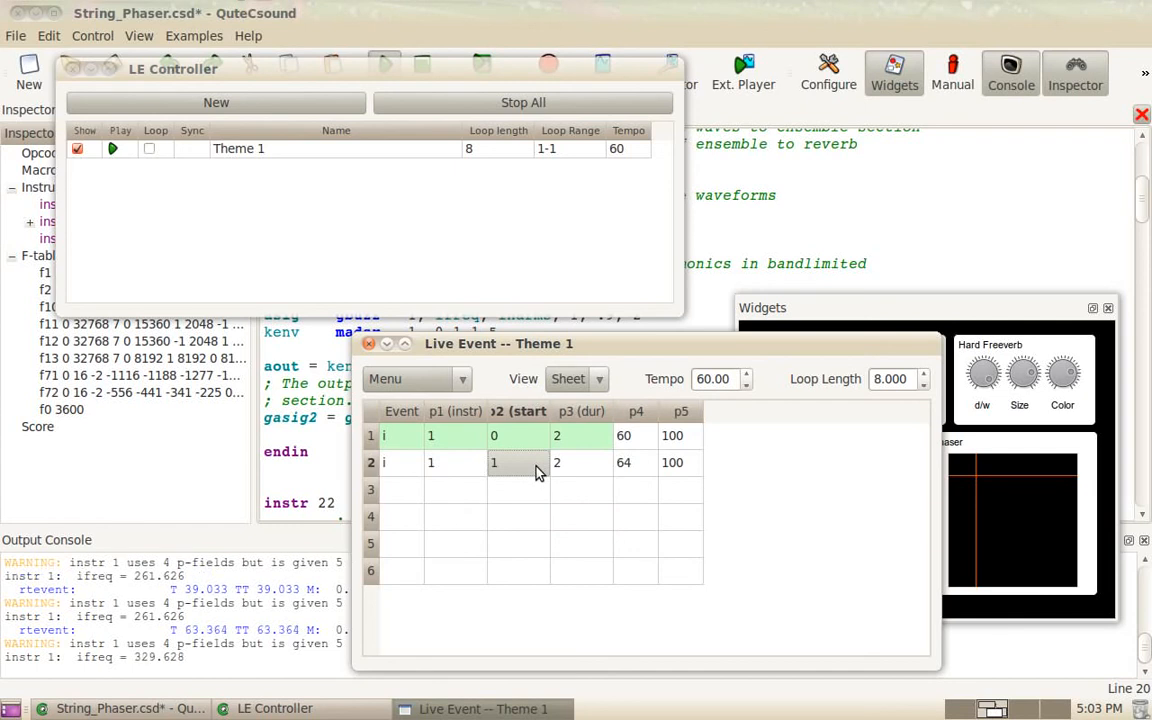
{"action": "mouse_move", "coordinate": [546, 476]}
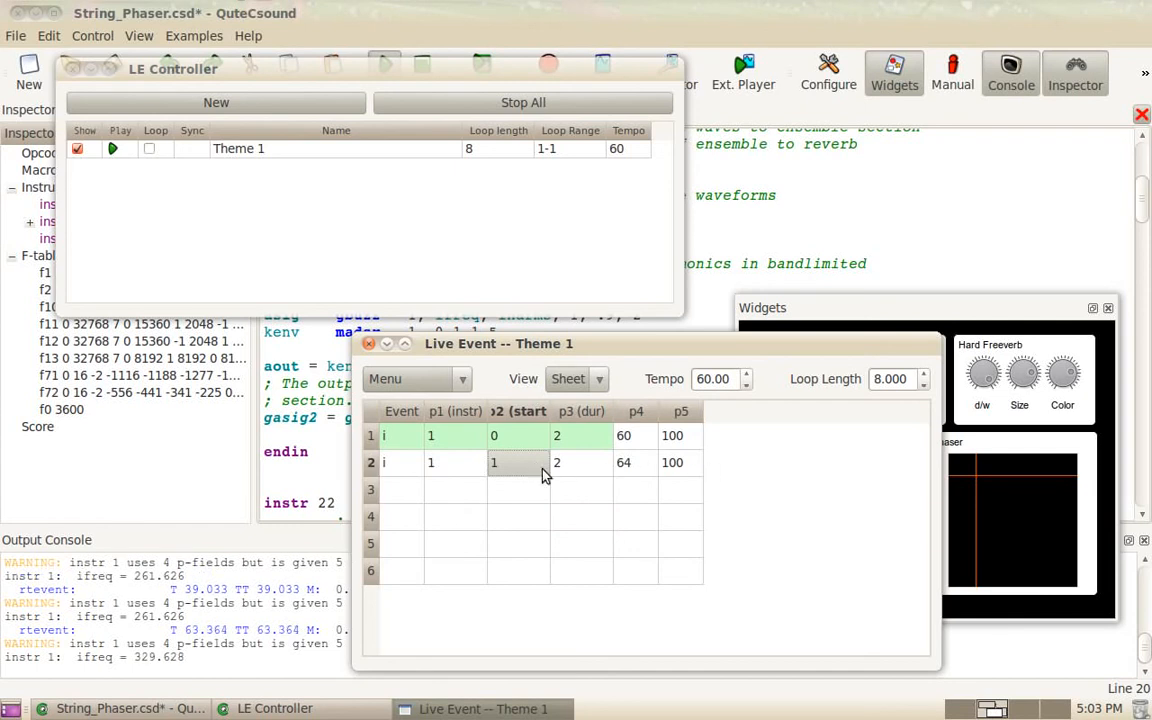
{"action": "mouse_move", "coordinate": [492, 472]}
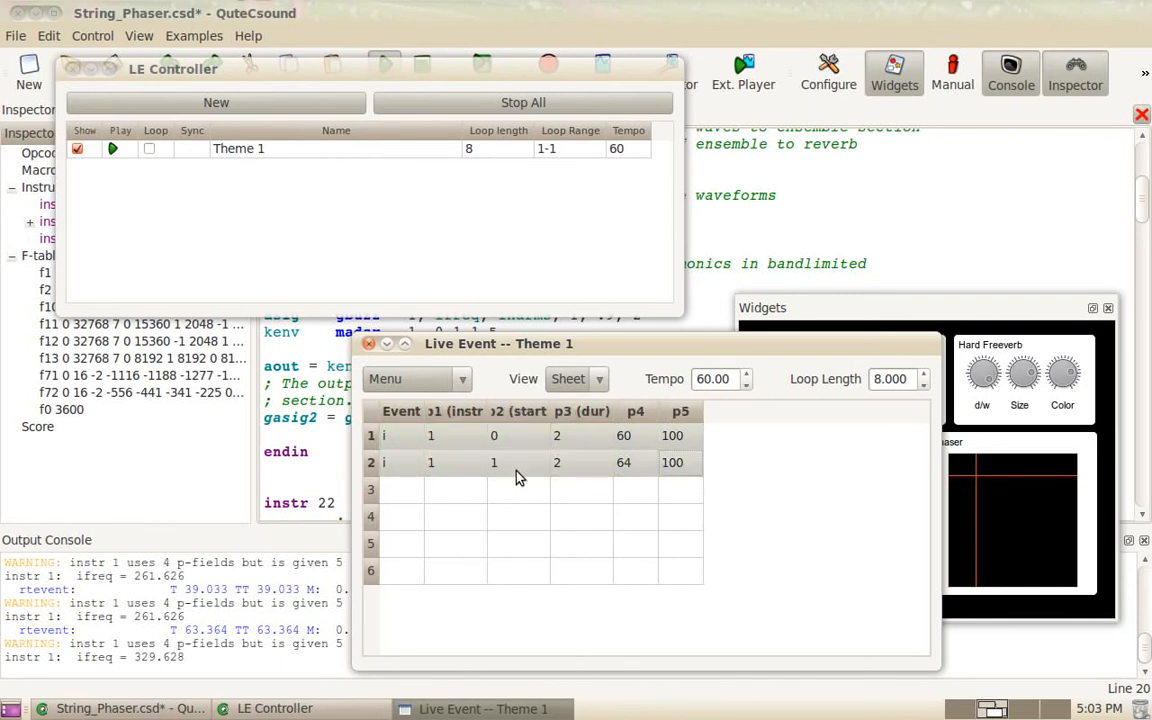
{"action": "left_click", "coordinate": [432, 436]}
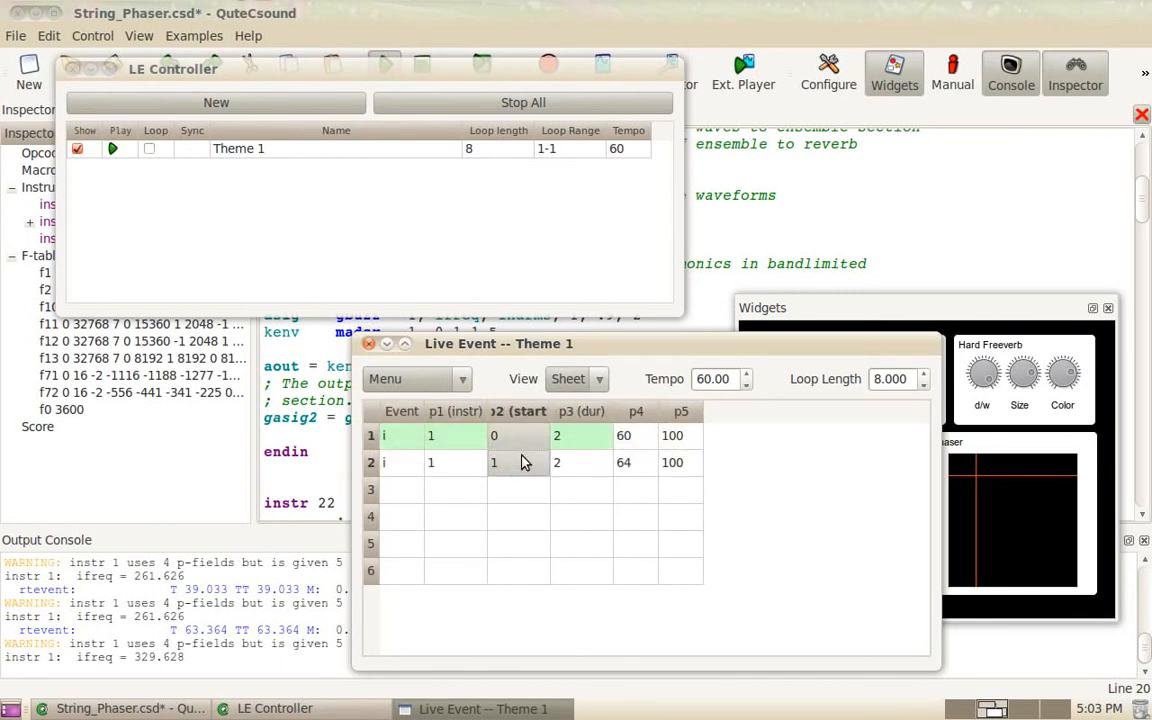
{"action": "mouse_move", "coordinate": [510, 452]}
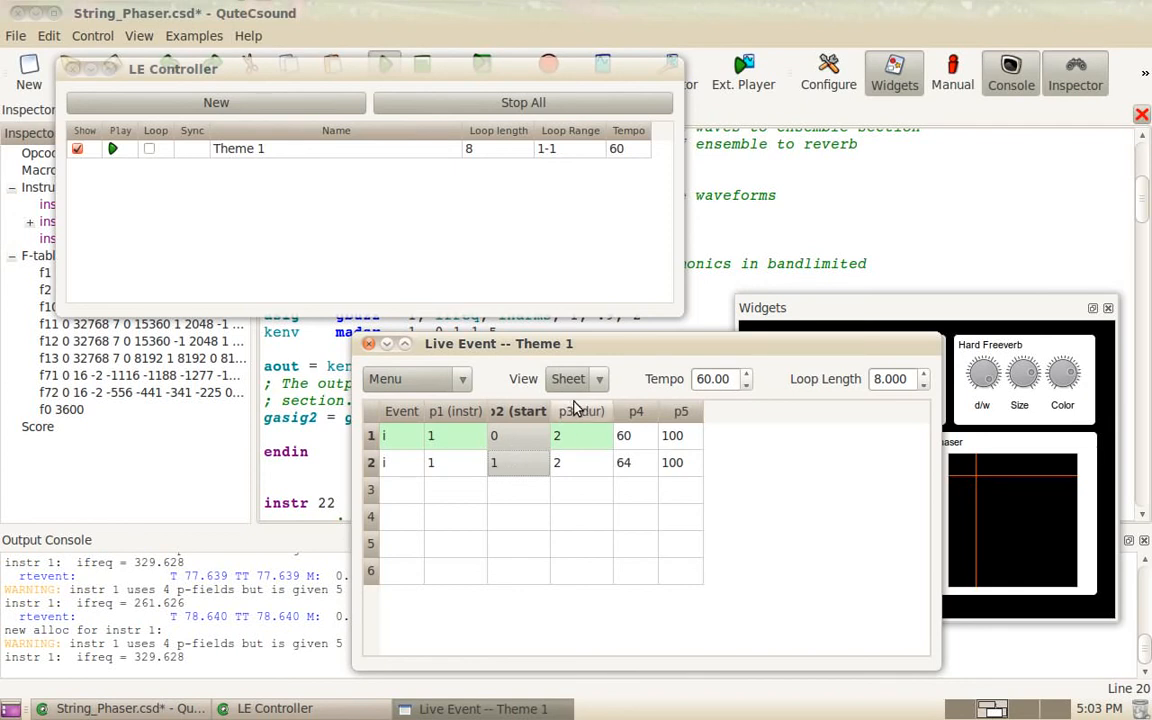
{"action": "mouse_move", "coordinate": [600, 404]}
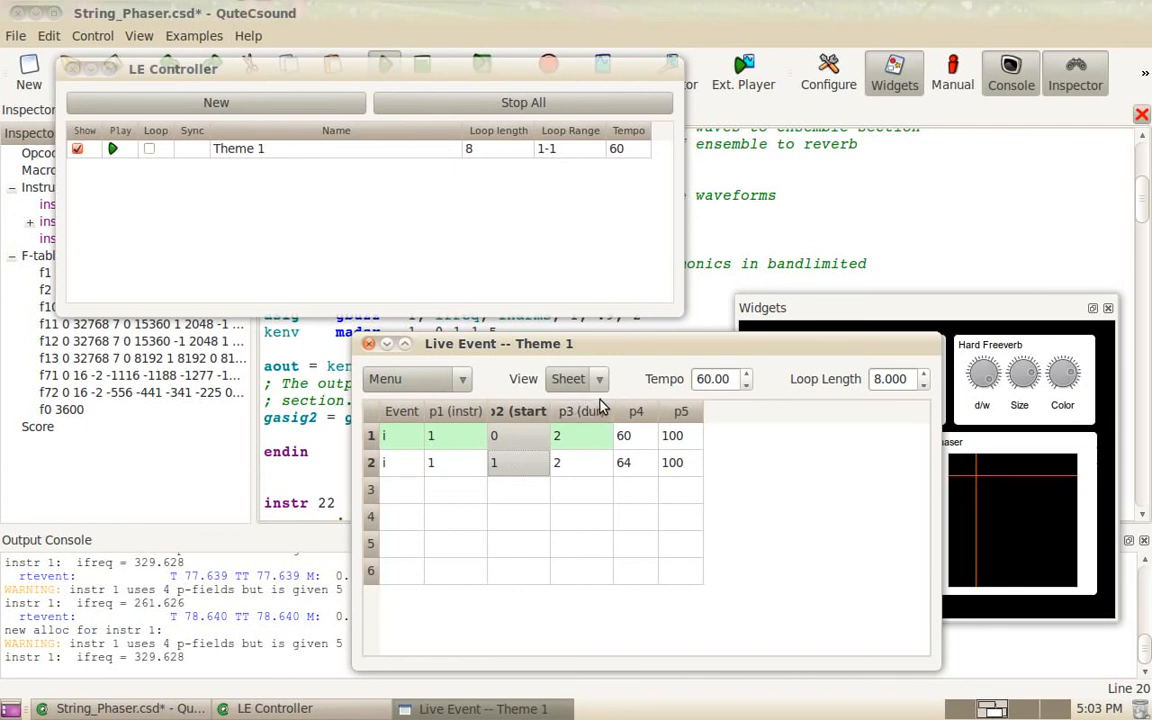